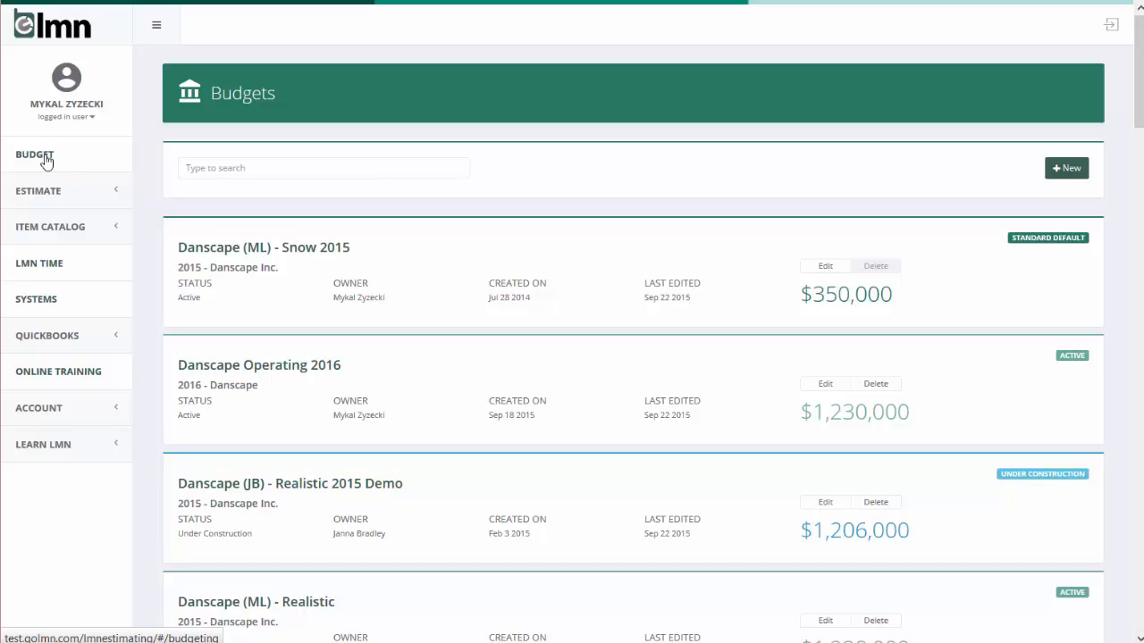
# Filter the budgets list by searching 'kovac' to show the Kovacs Company budget
pyautogui.scroll(-3)
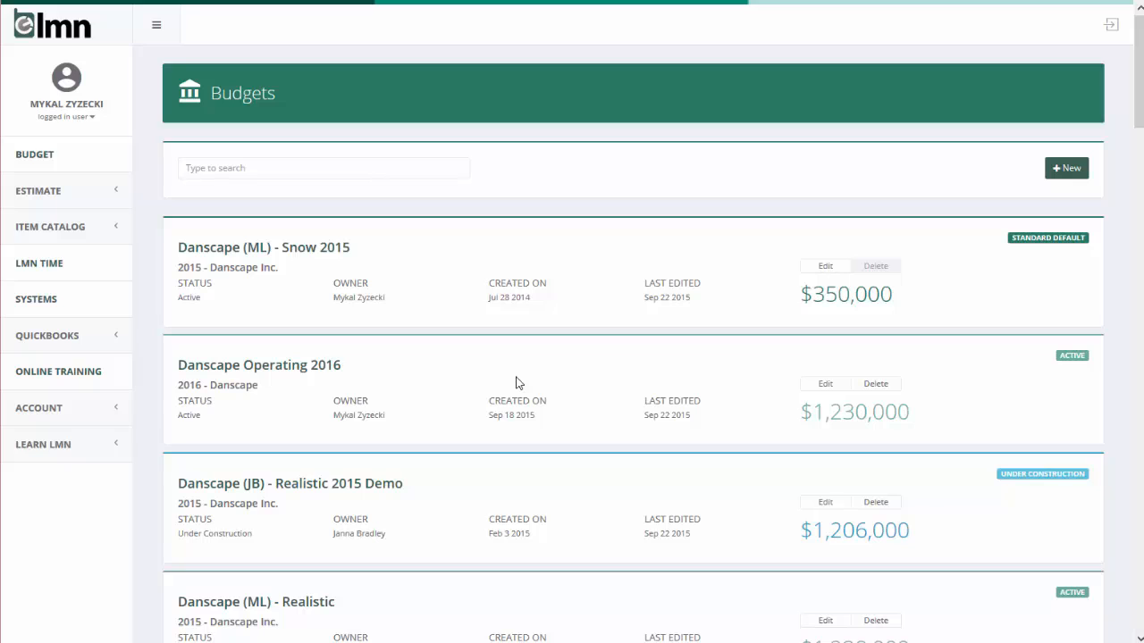
pyautogui.moveTo(593, 322)
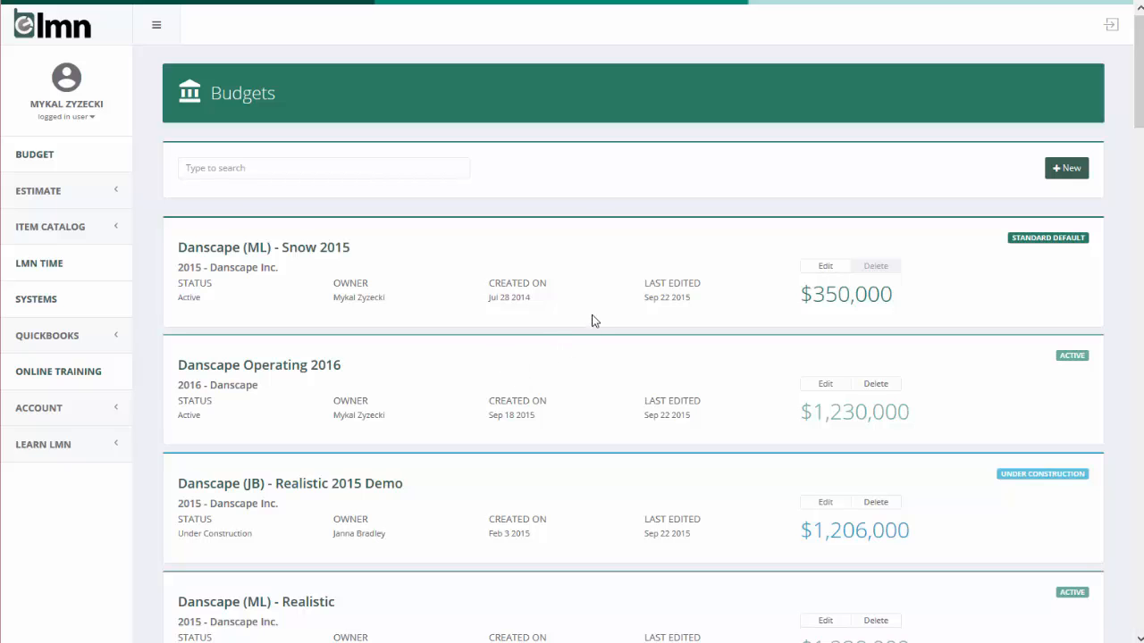
pyautogui.moveTo(625, 443)
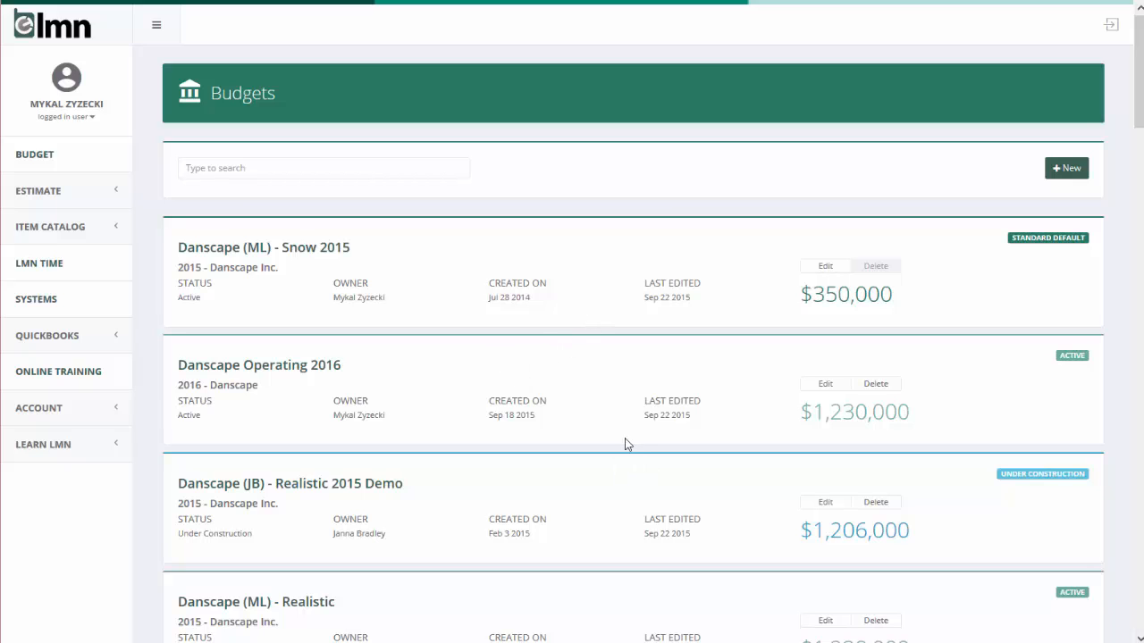
pyautogui.moveTo(307, 299)
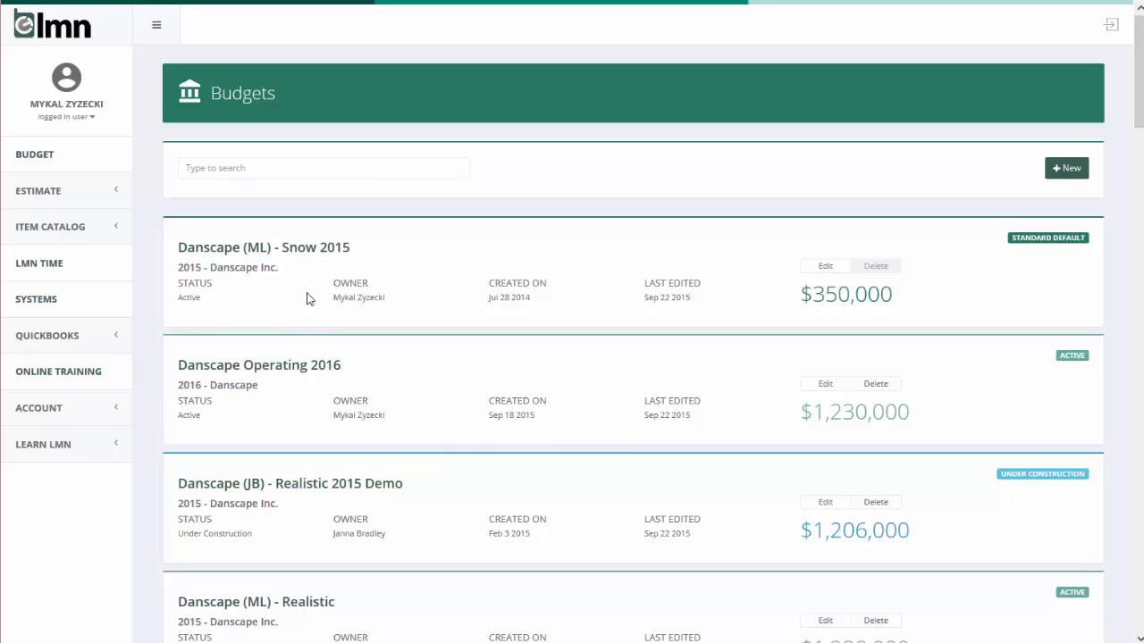
pyautogui.moveTo(511, 296)
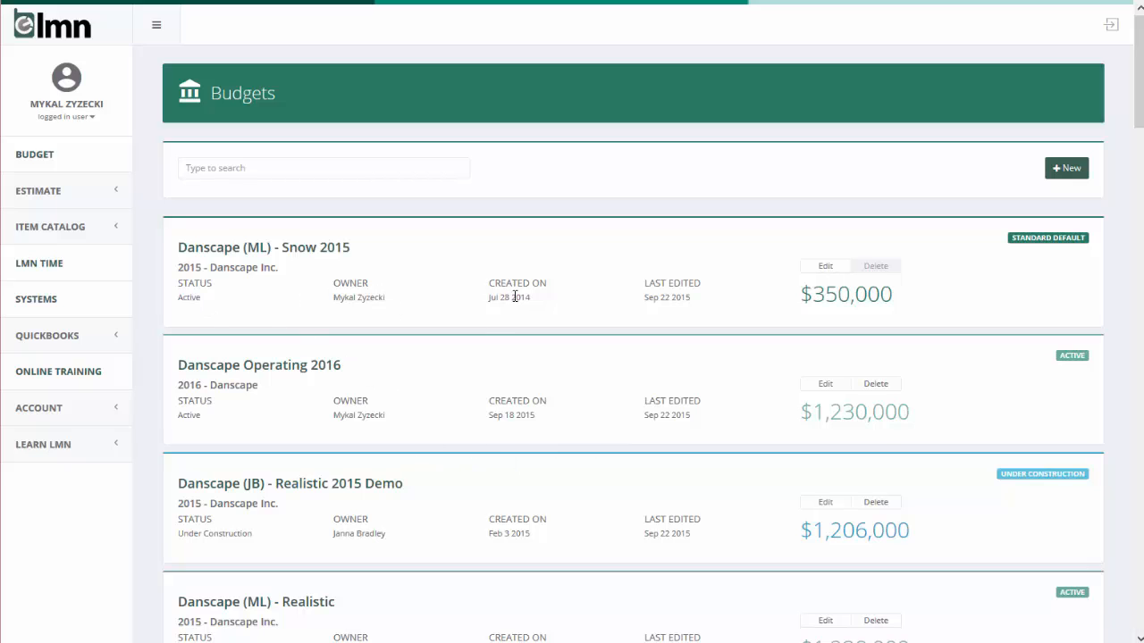
pyautogui.moveTo(790, 350)
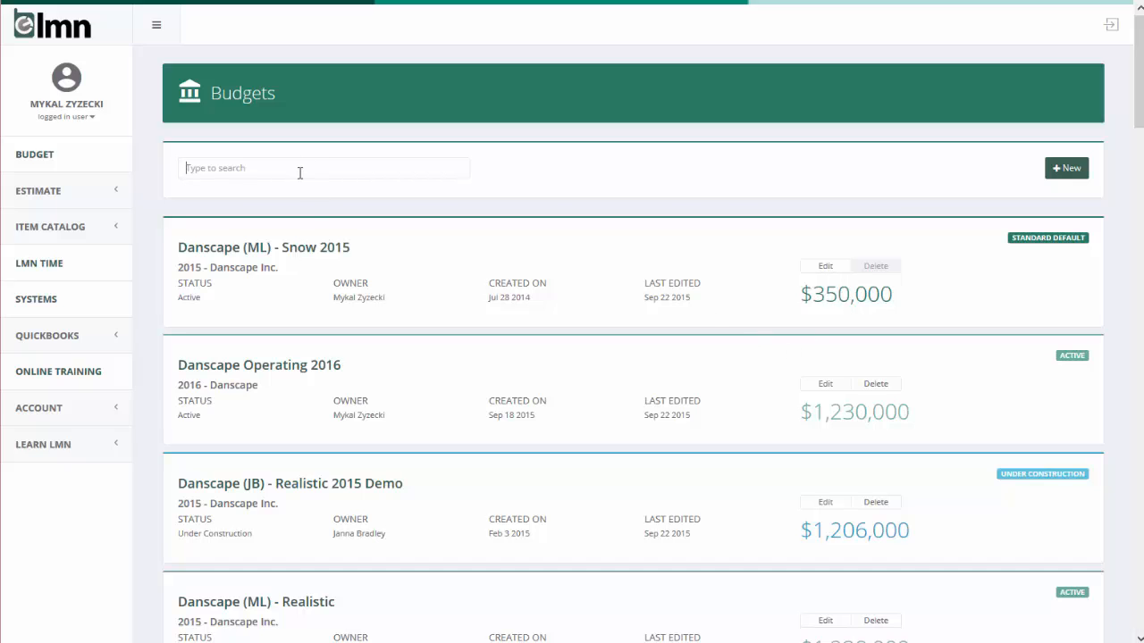
pyautogui.write('kovac')
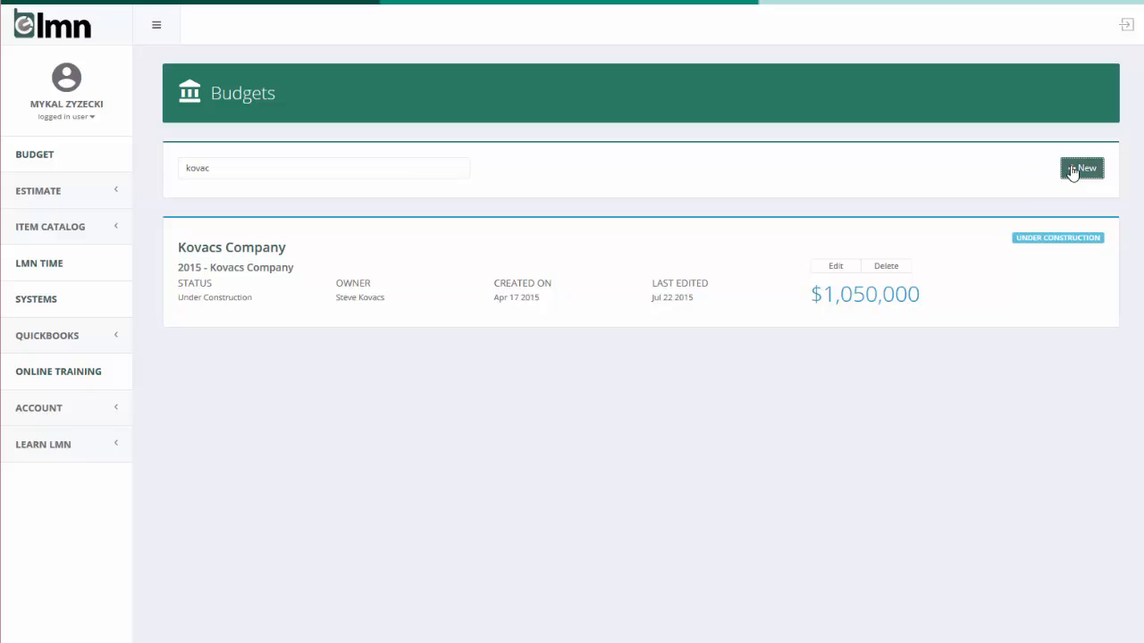
# Start a new budget named 'Danscaping - 2015 - Realistic'
pyautogui.click(1083, 168)
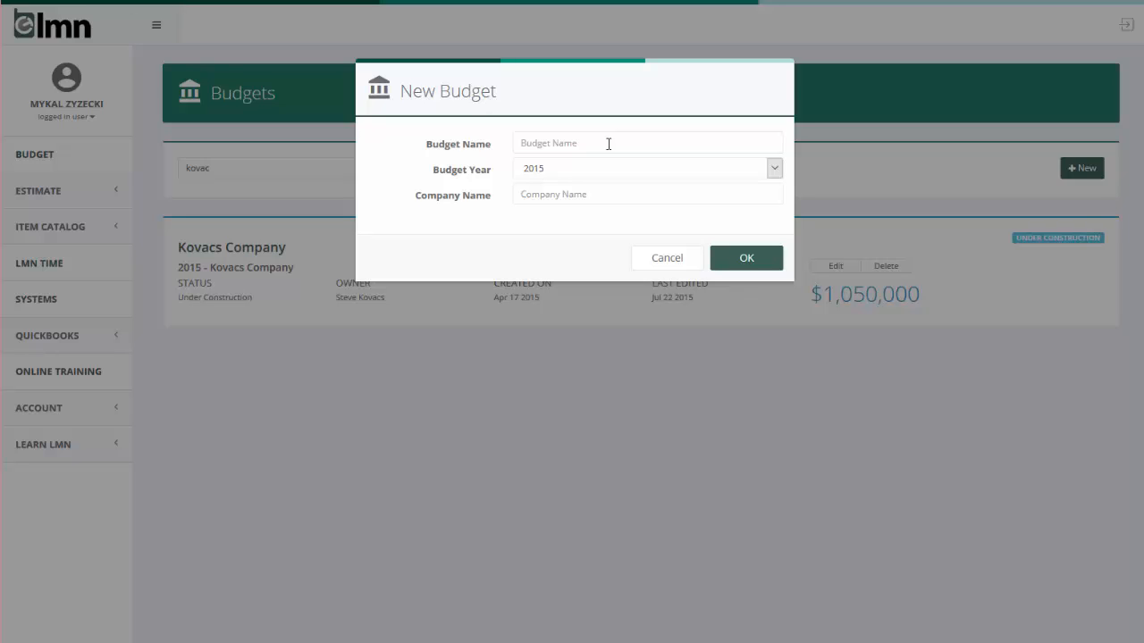
pyautogui.click(607, 143)
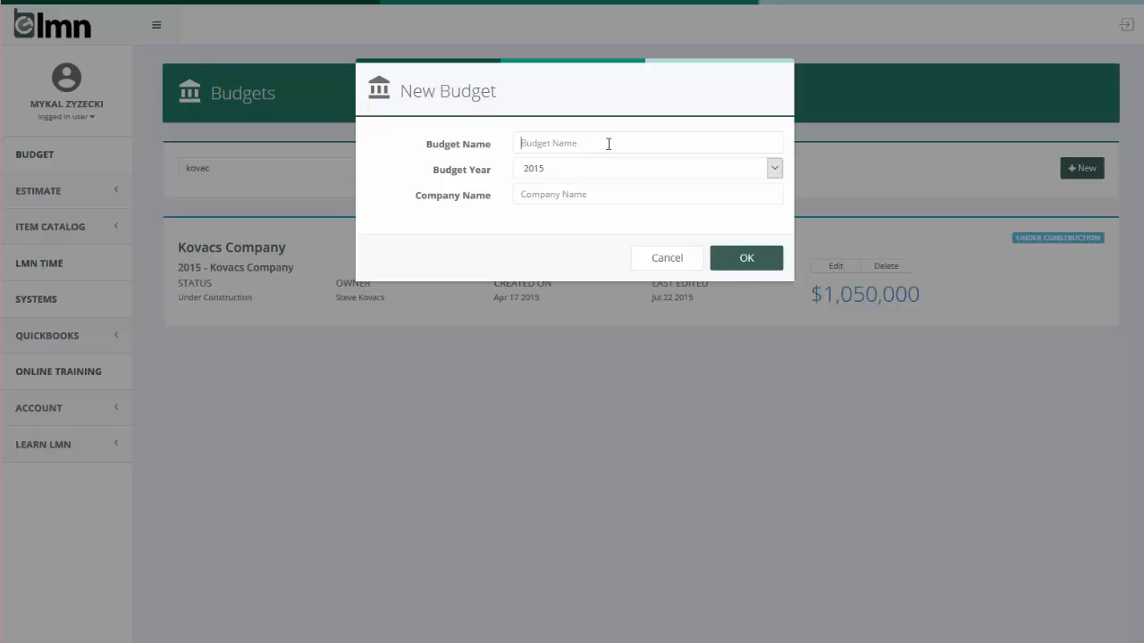
pyautogui.write('De')
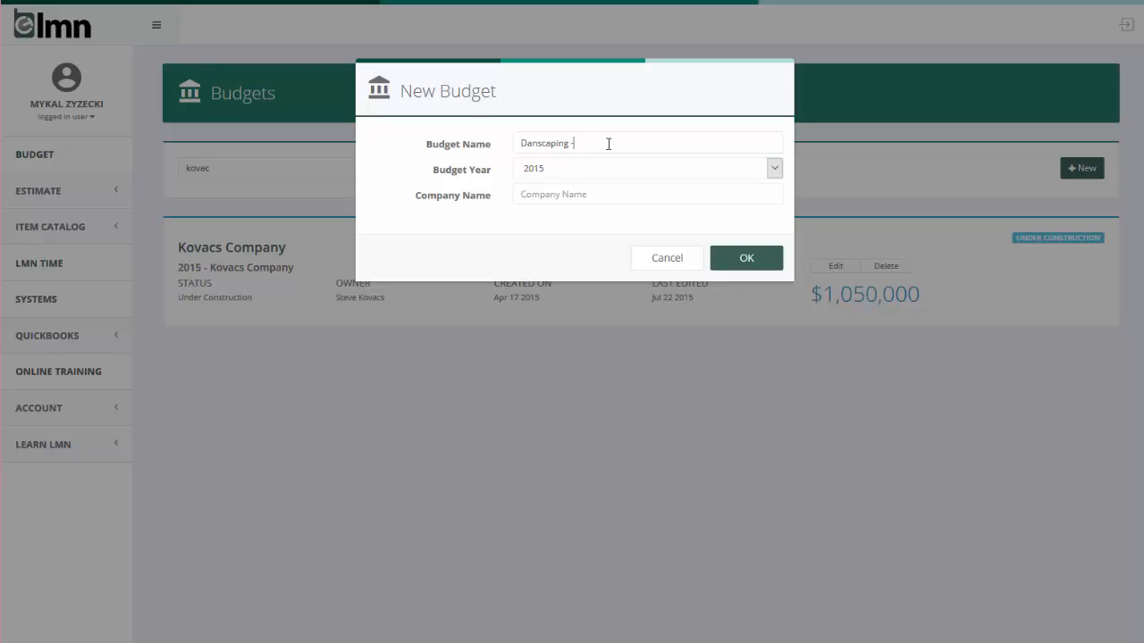
pyautogui.write('2015 -')
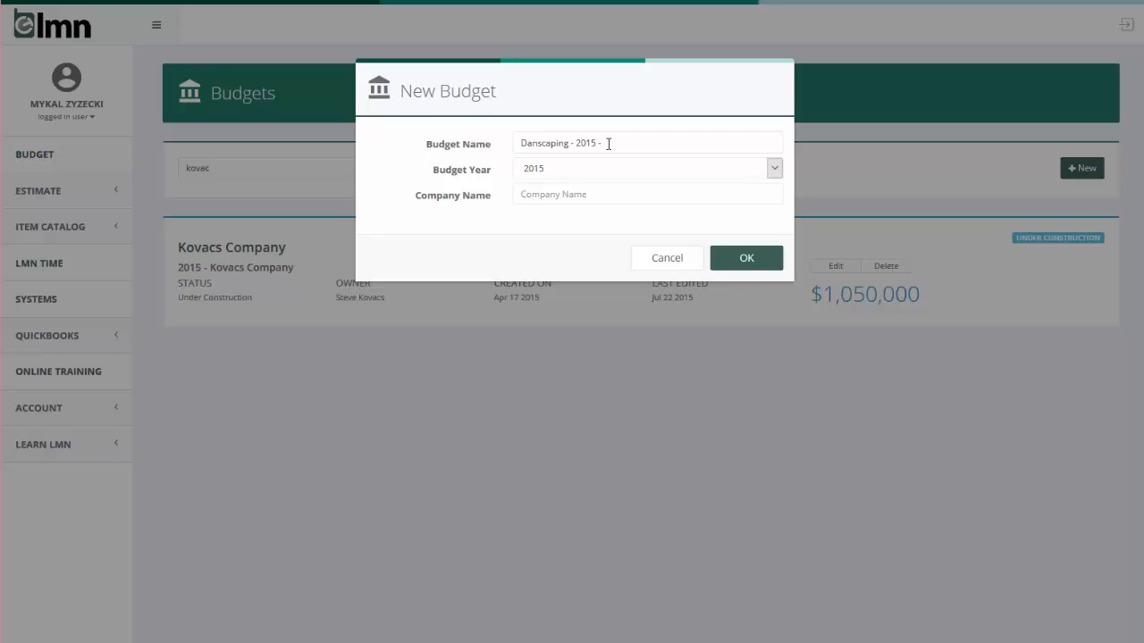
pyautogui.write('Realist')
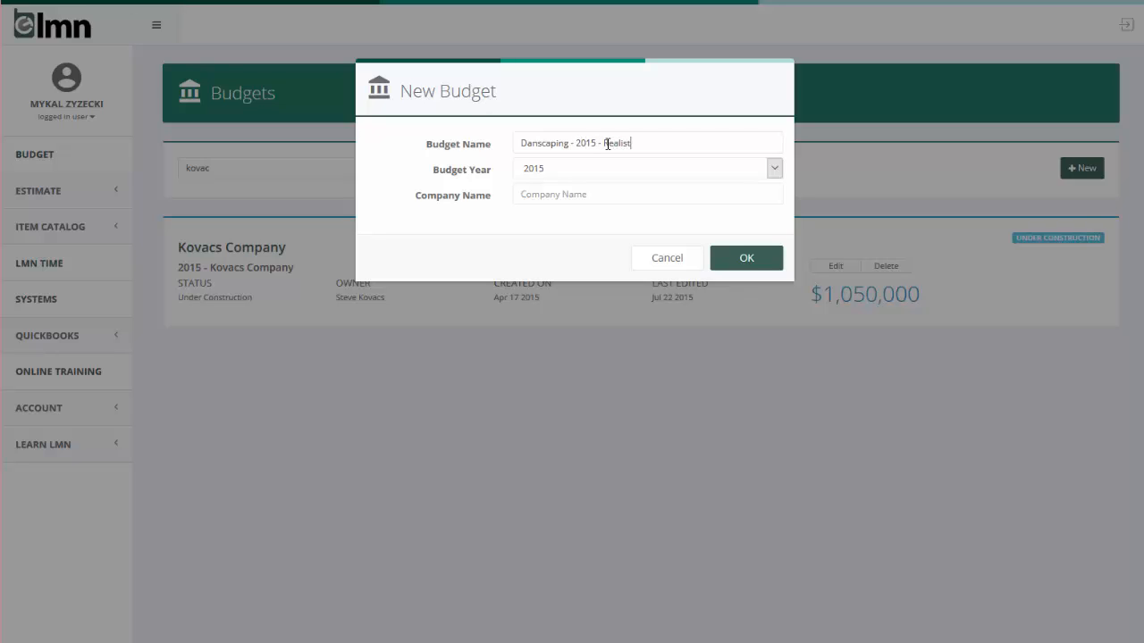
pyautogui.write('ic')
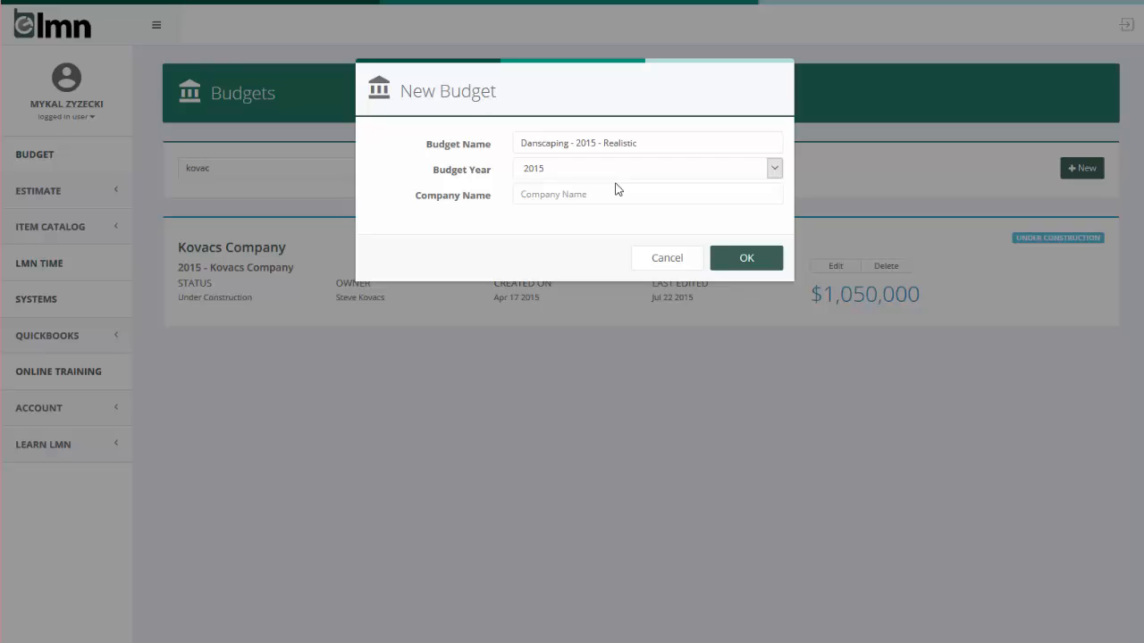
pyautogui.click(634, 143)
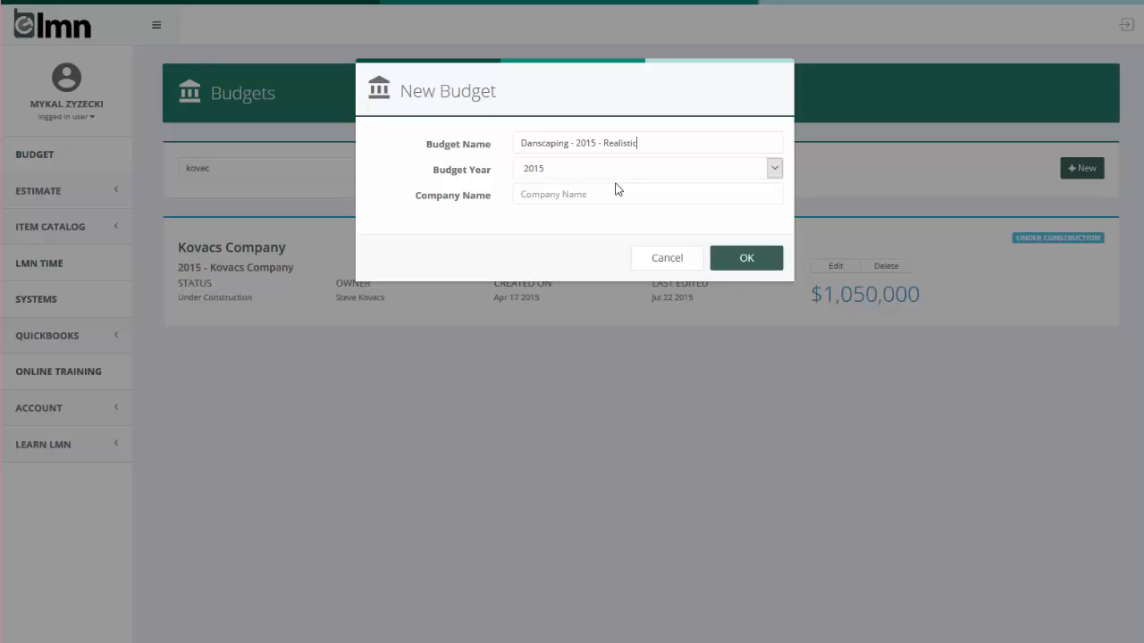
pyautogui.moveTo(636, 185)
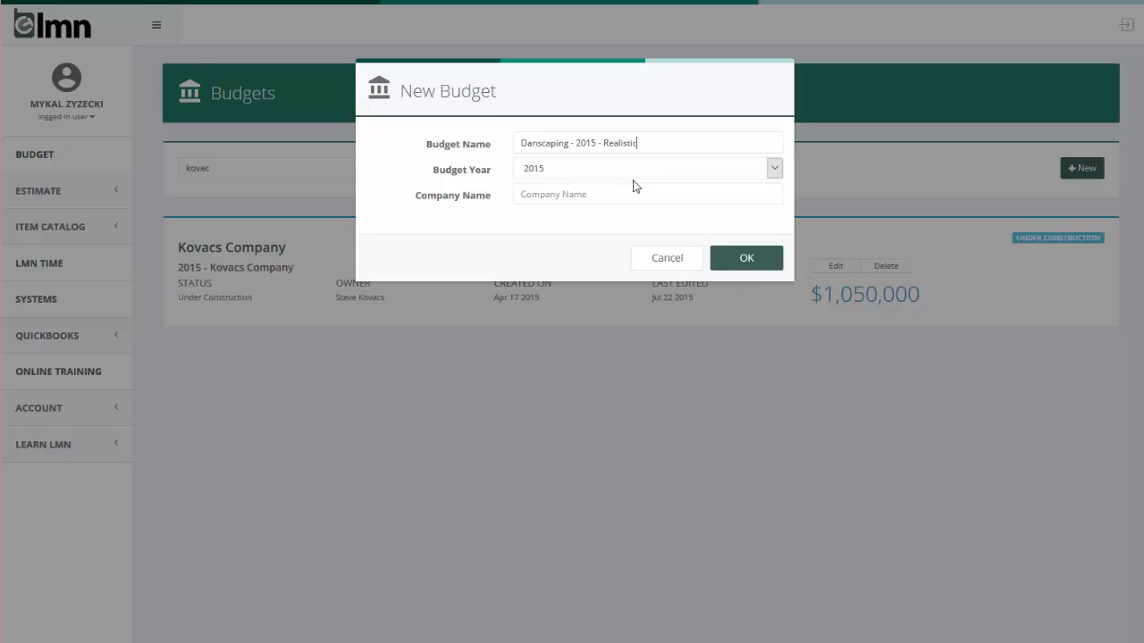
# Set the budget year to 2015 and the company name to 'Danscaping'
pyautogui.click(774, 168)
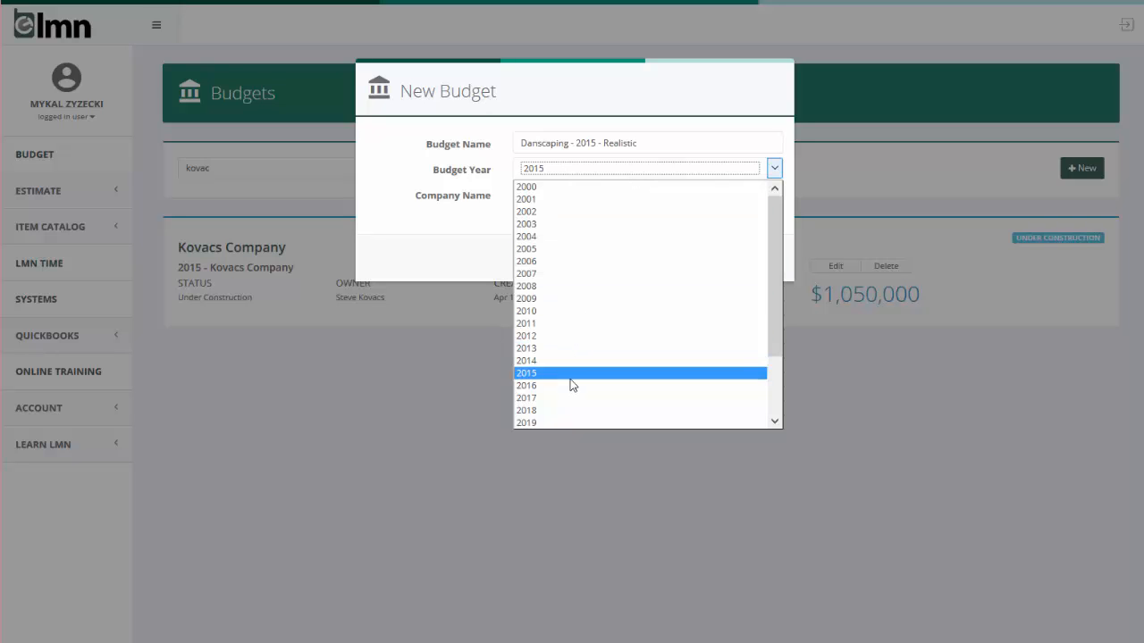
pyautogui.click(526, 373)
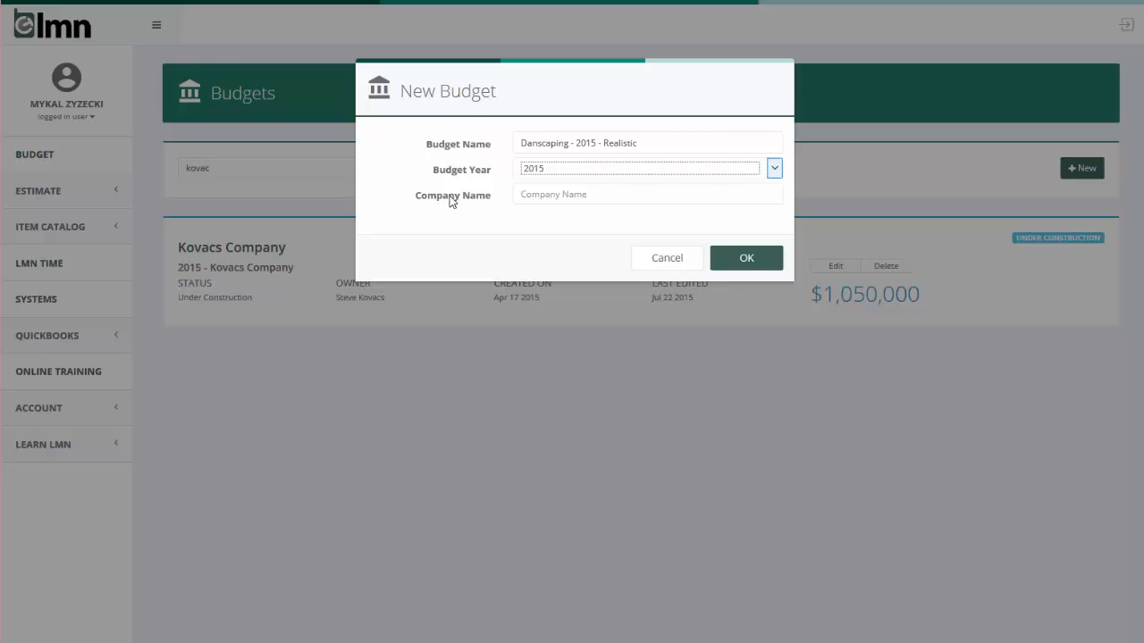
pyautogui.click(647, 193)
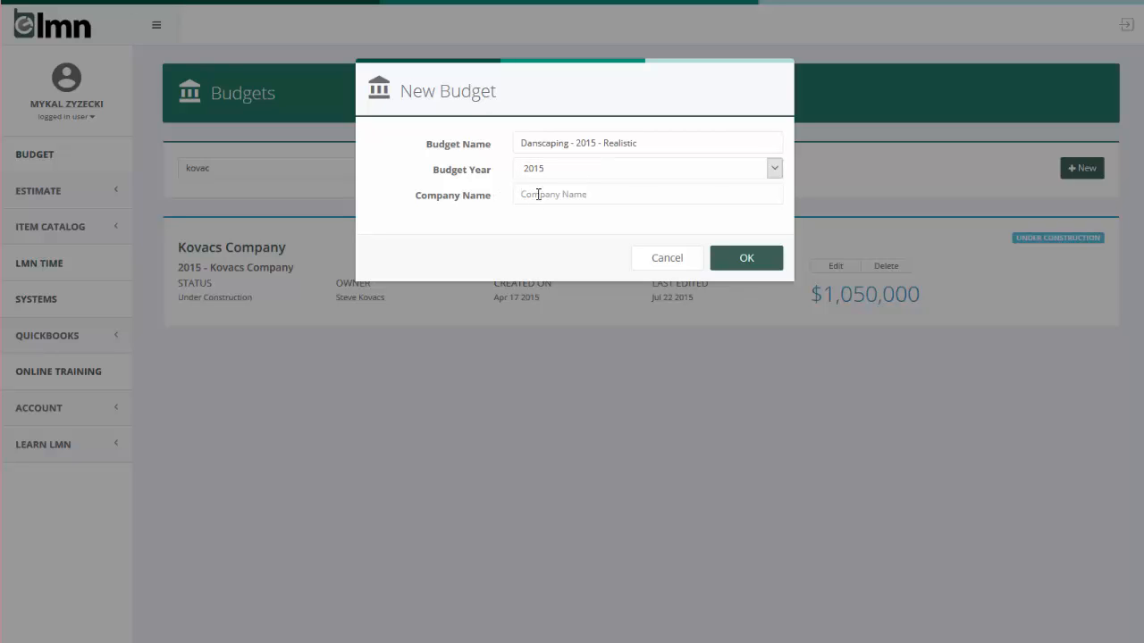
pyautogui.write('Danscaping')
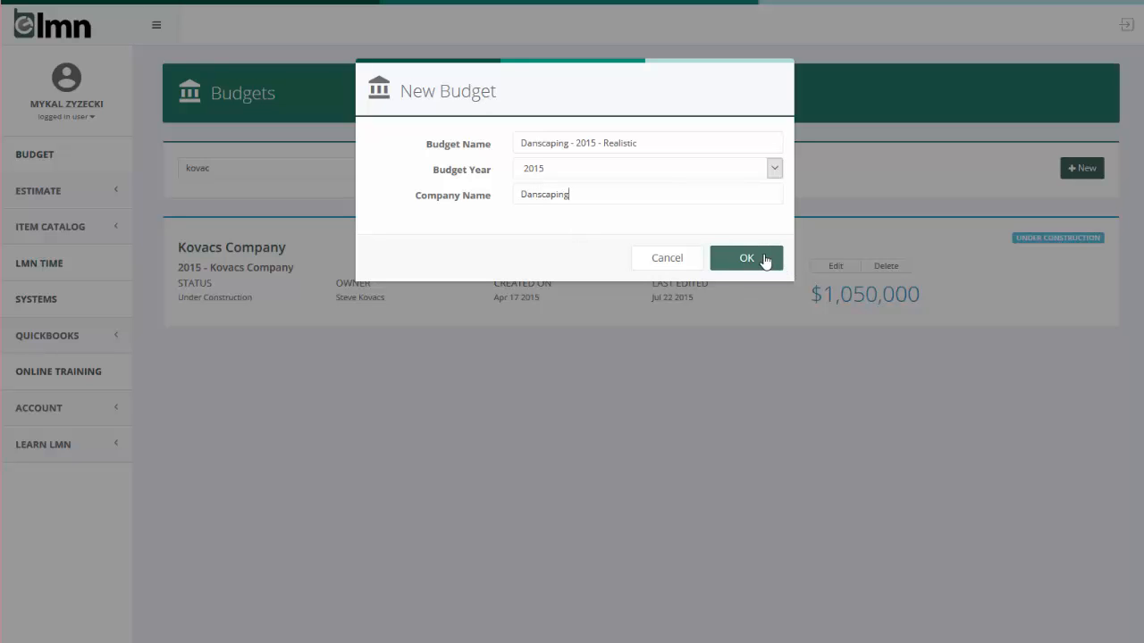
pyautogui.click(747, 258)
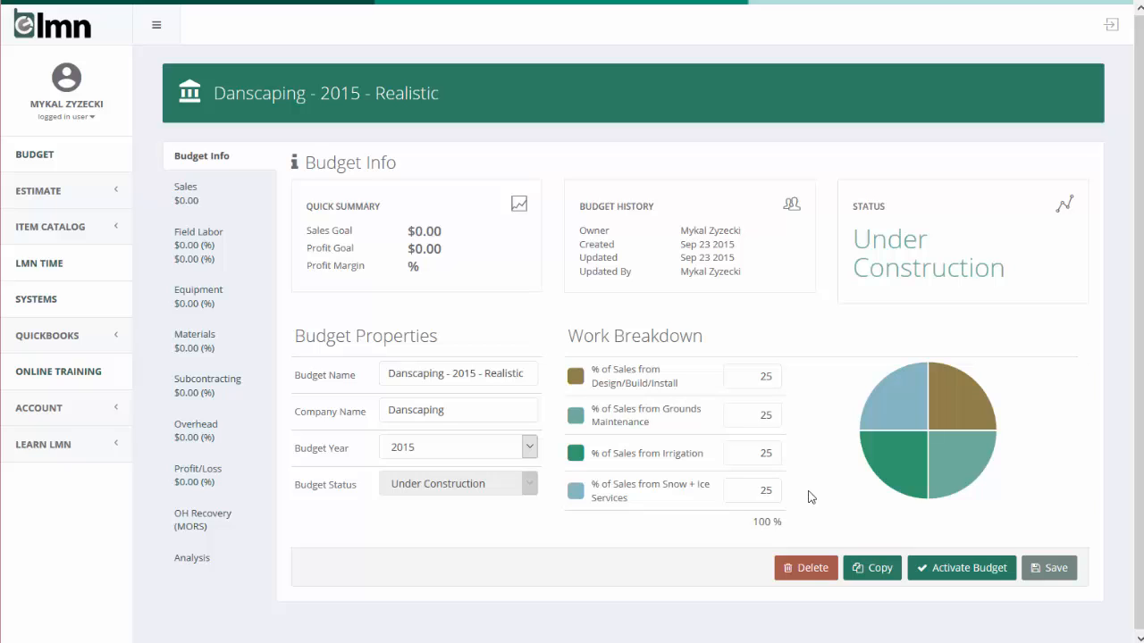
pyautogui.moveTo(504, 277)
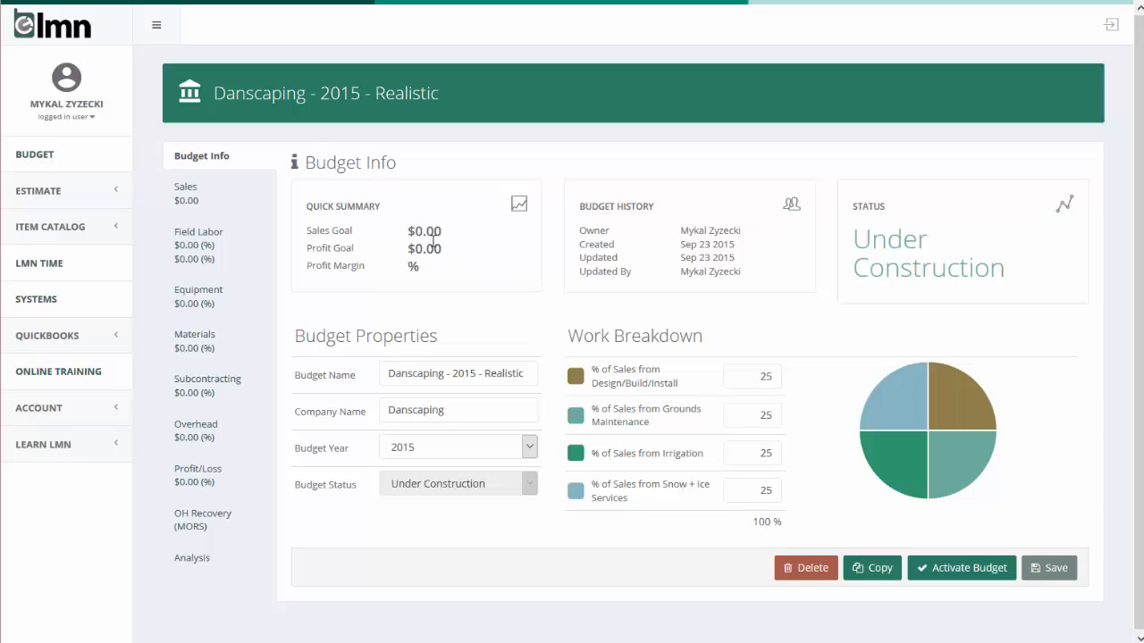
pyautogui.moveTo(432, 275)
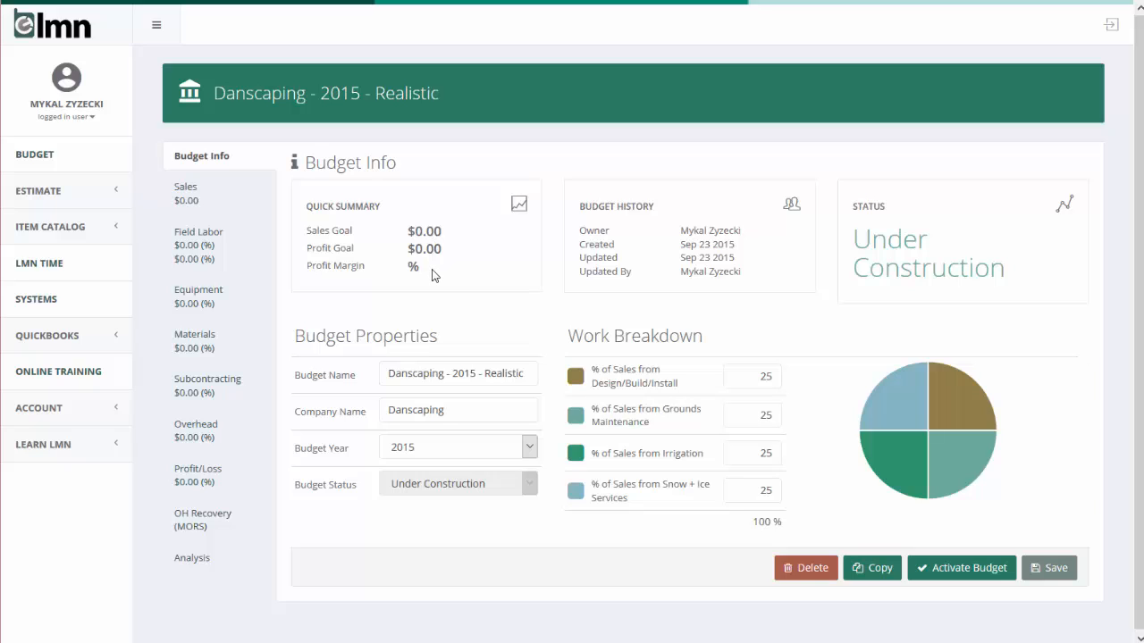
pyautogui.moveTo(438, 275)
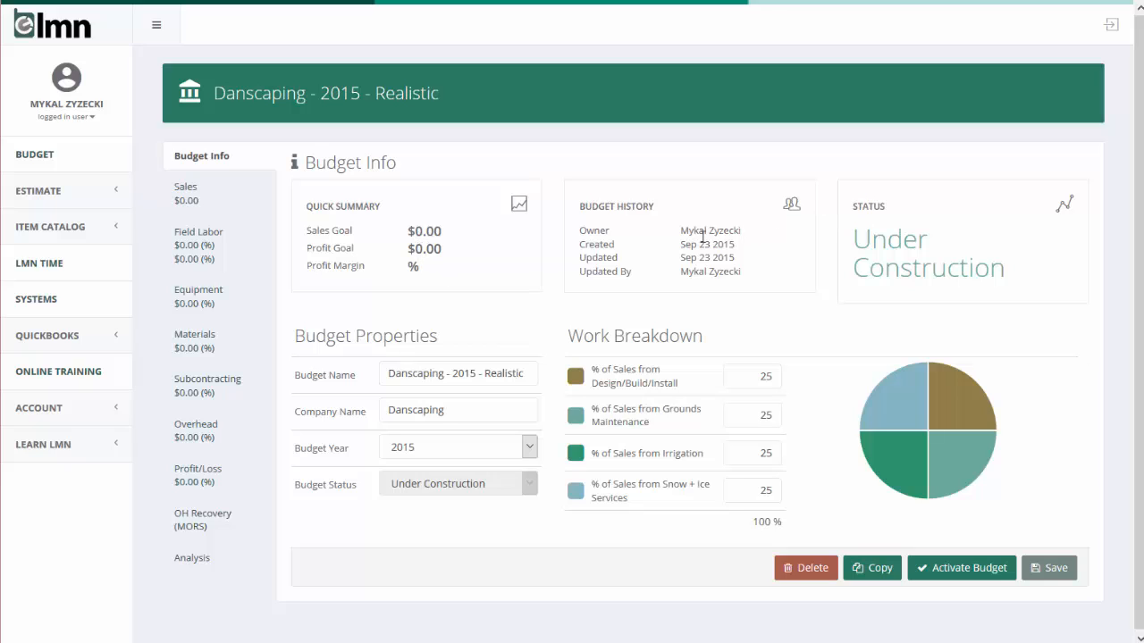
pyautogui.moveTo(729, 246)
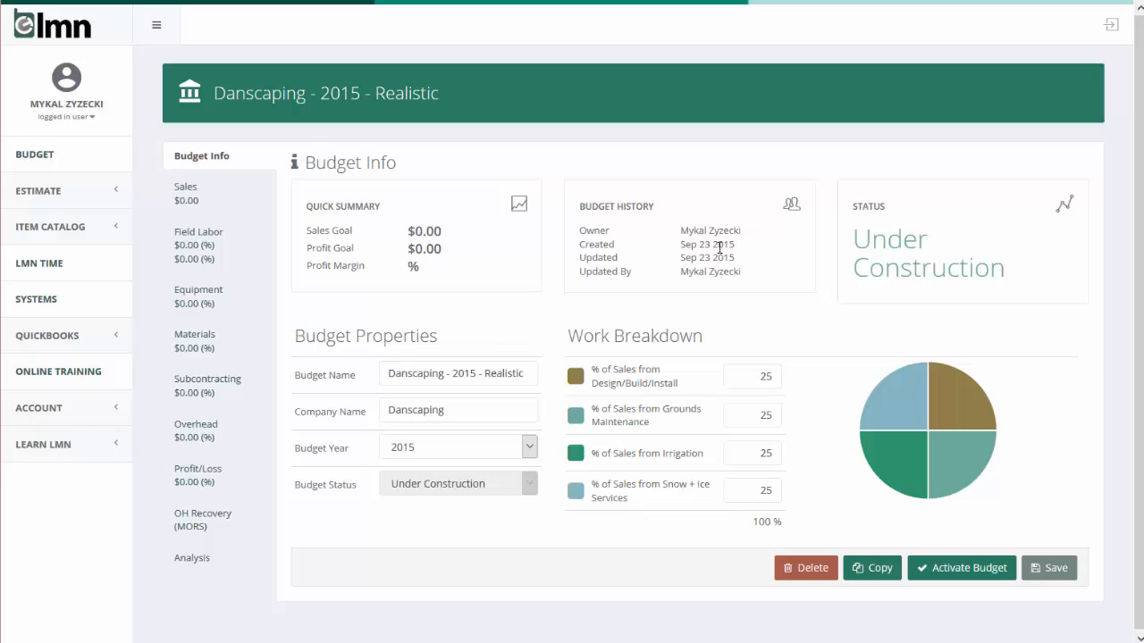
pyautogui.moveTo(718, 268)
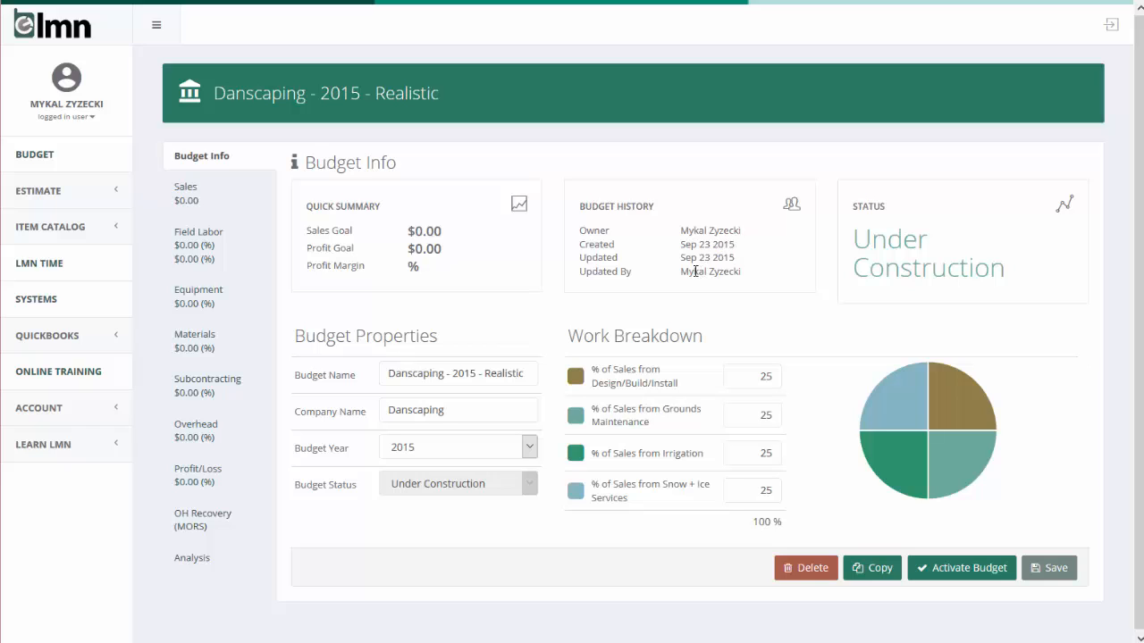
pyautogui.moveTo(740, 275)
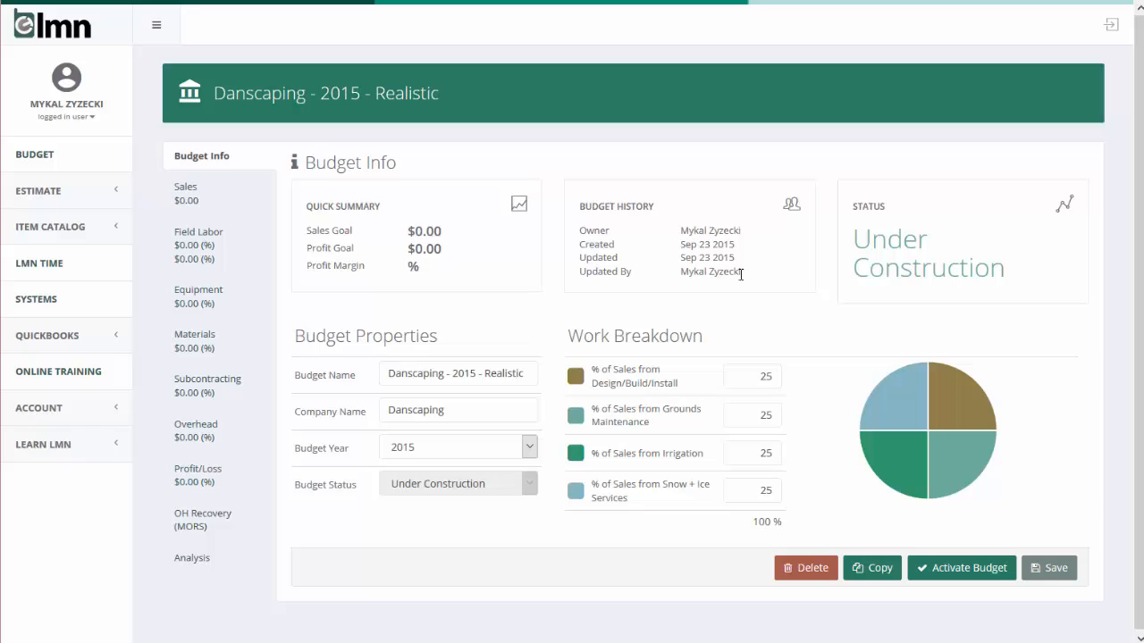
pyautogui.moveTo(901, 248)
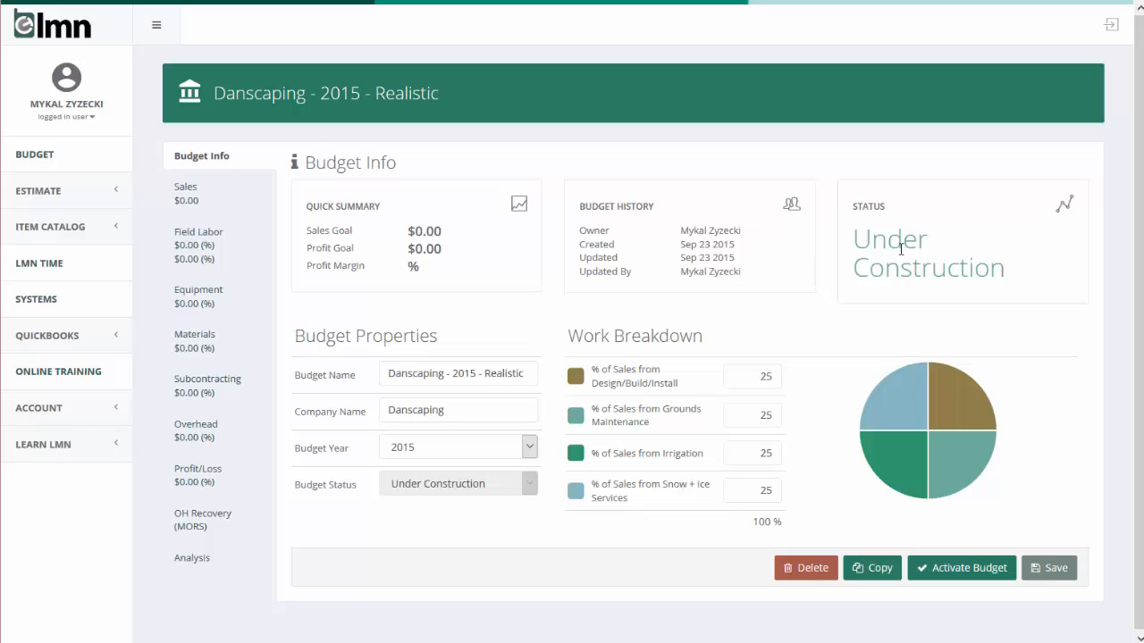
pyautogui.moveTo(907, 243)
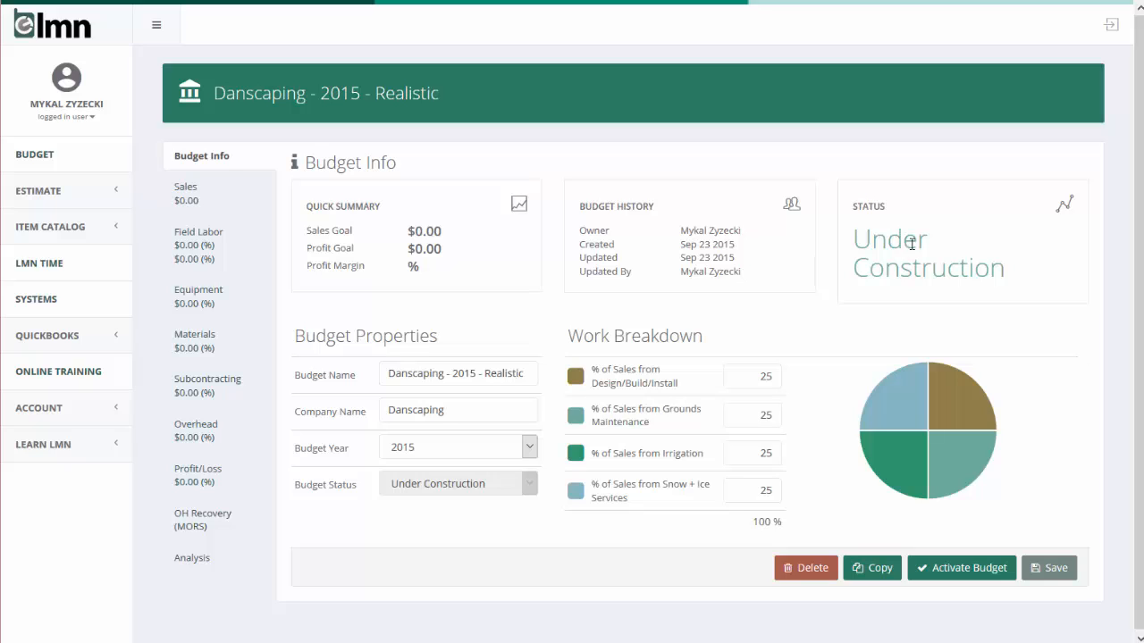
pyautogui.moveTo(905, 247)
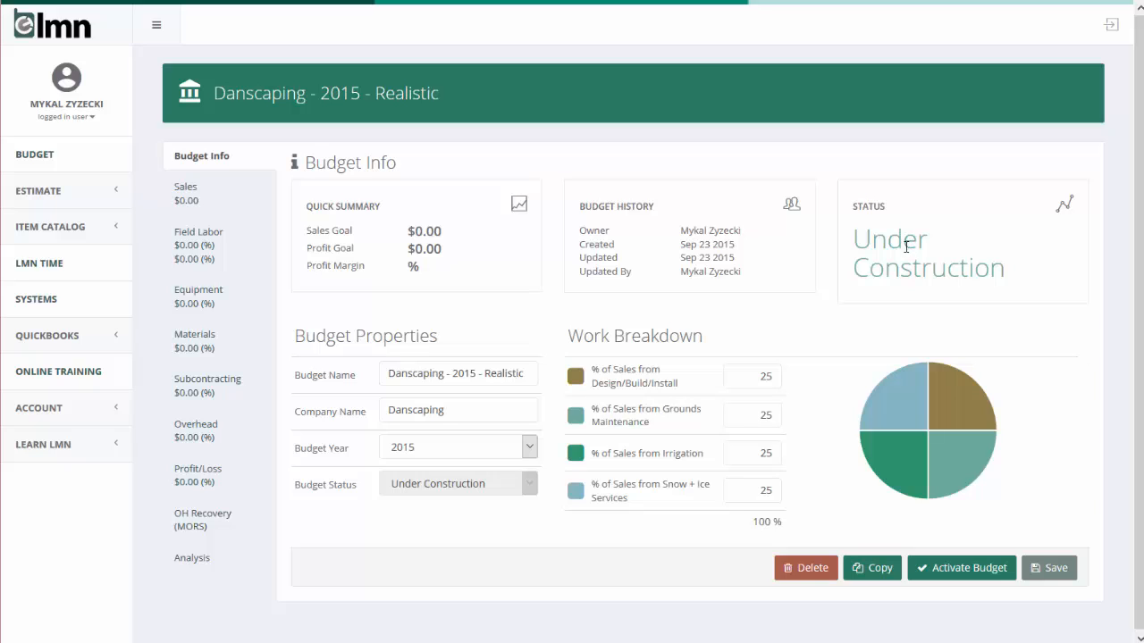
pyautogui.moveTo(905, 250)
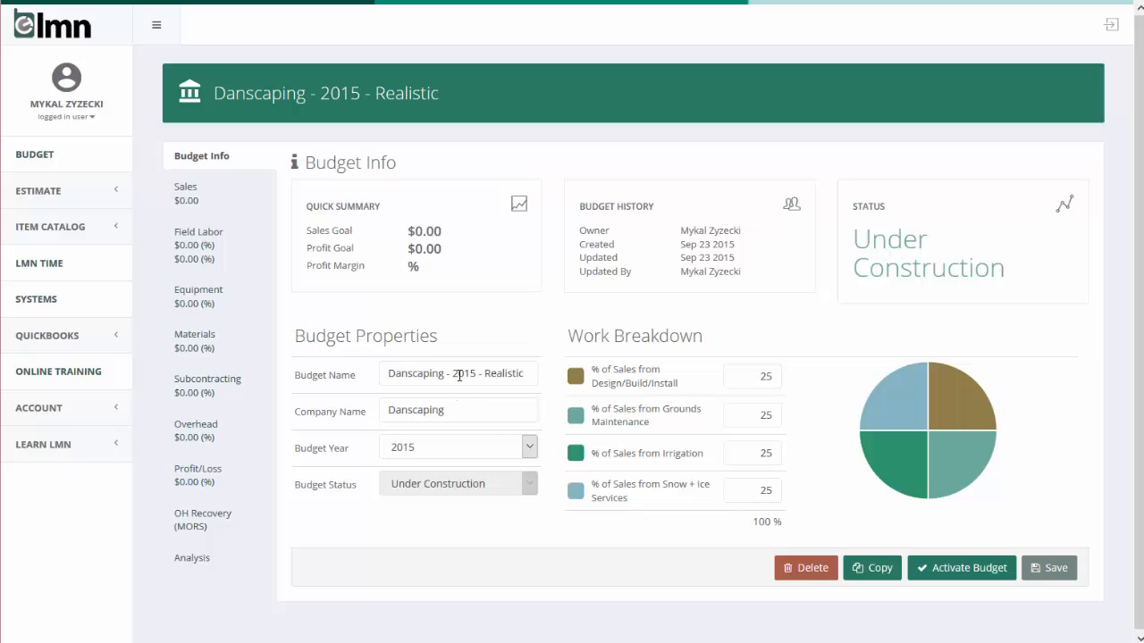
pyautogui.moveTo(461, 399)
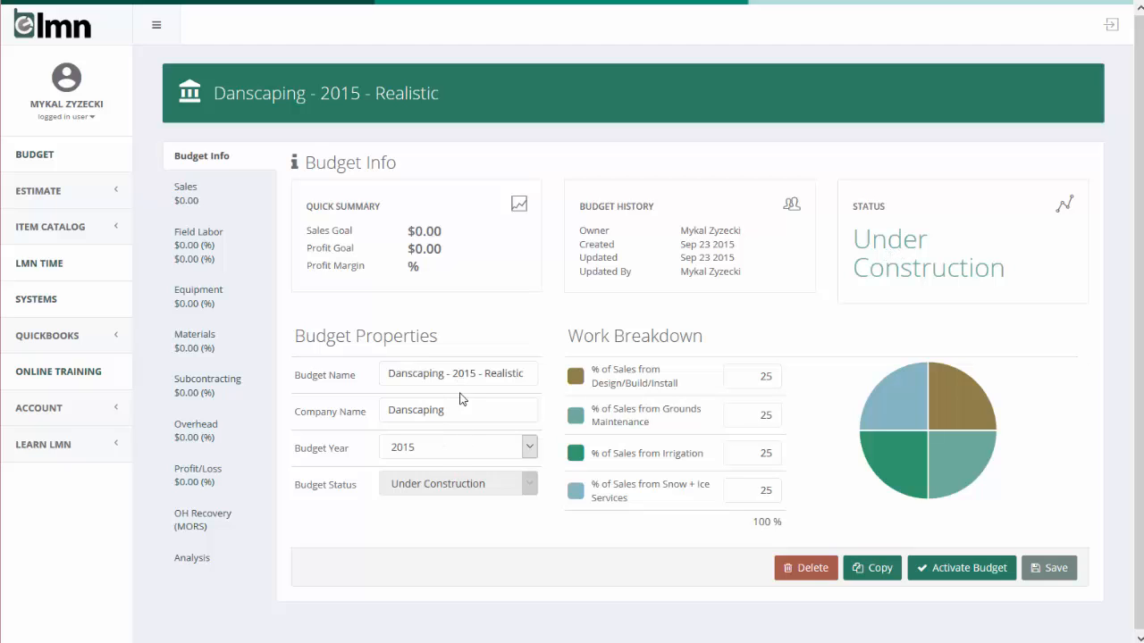
pyautogui.moveTo(458, 451)
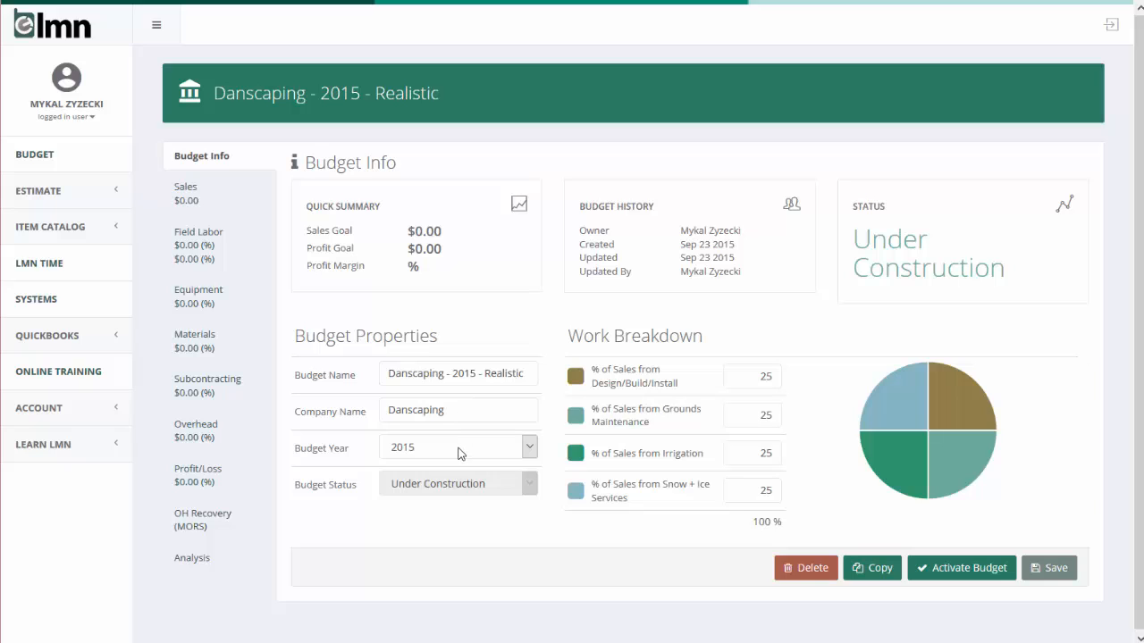
pyautogui.moveTo(732, 408)
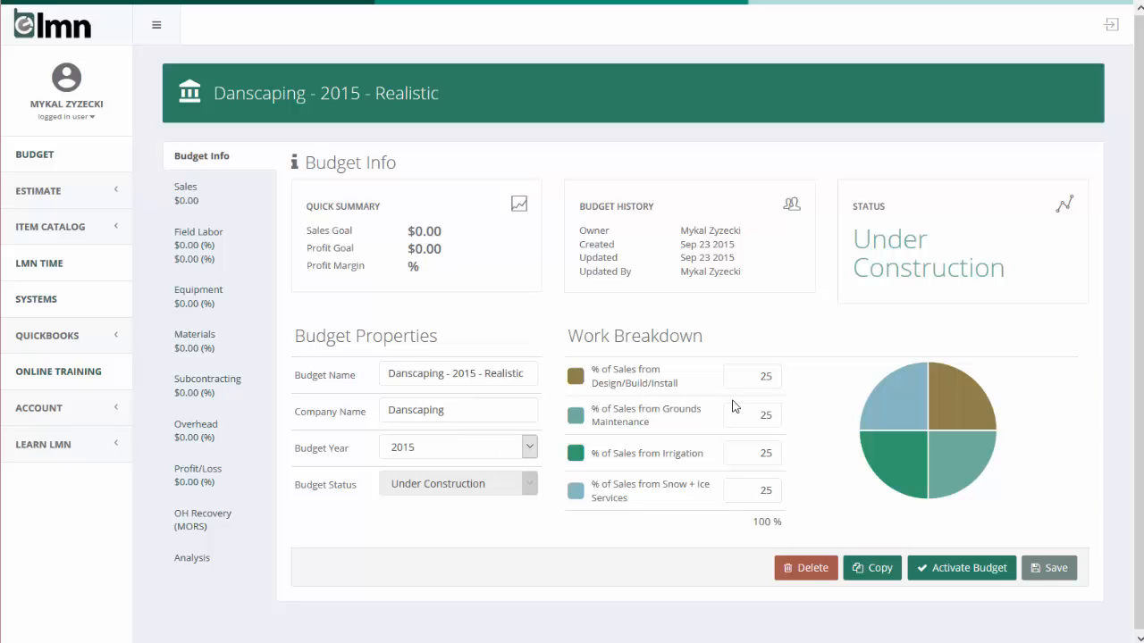
pyautogui.moveTo(733, 404)
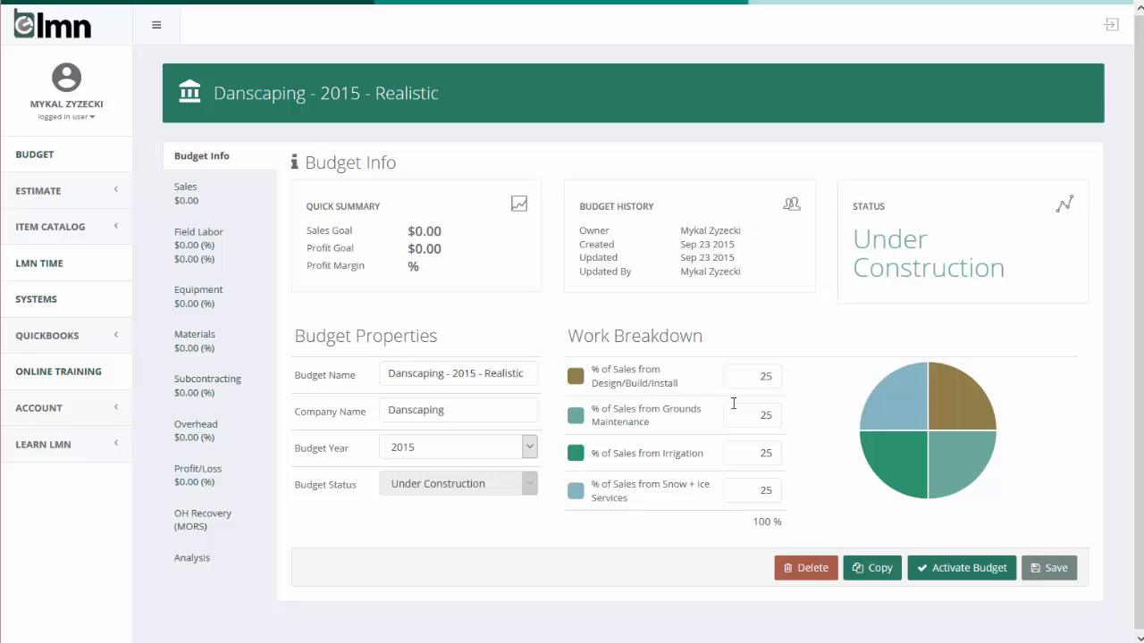
pyautogui.moveTo(736, 407)
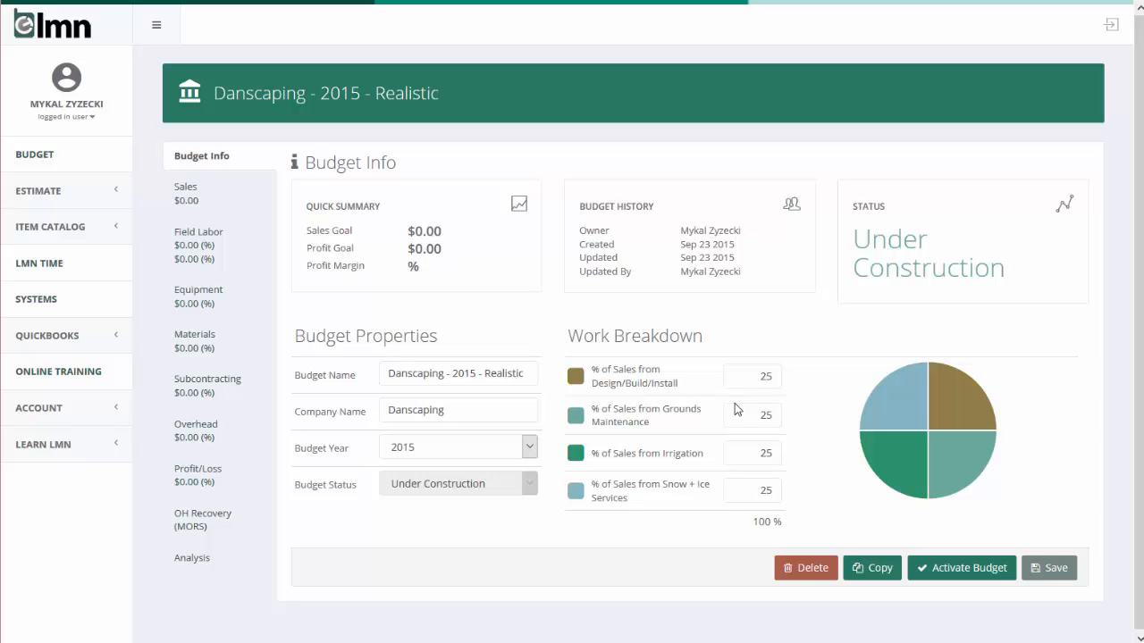
pyautogui.moveTo(708, 372)
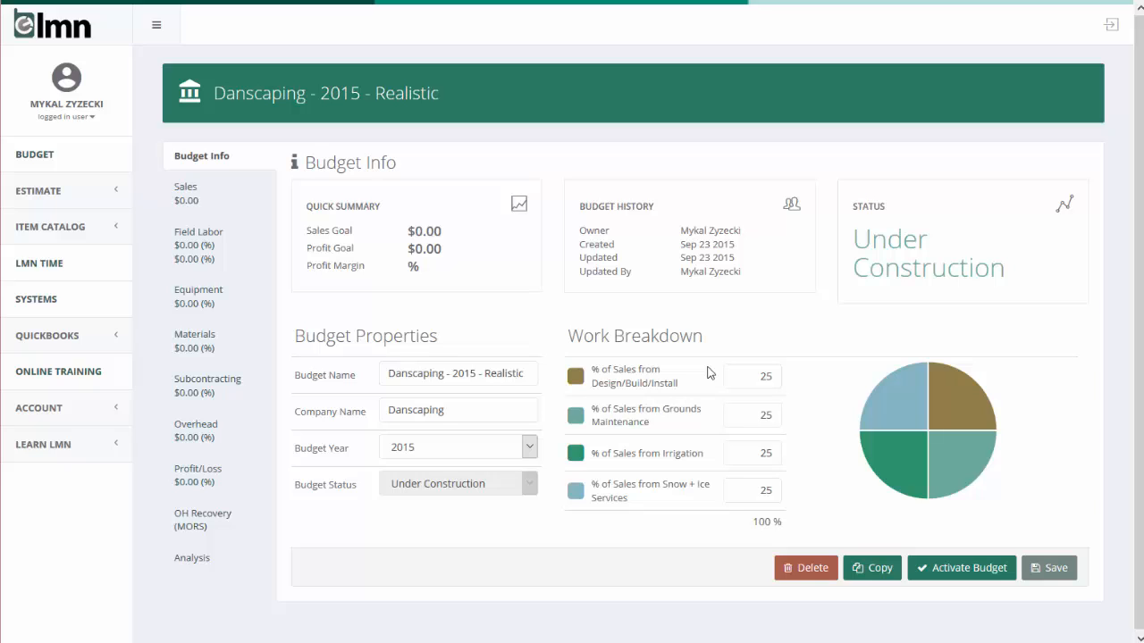
pyautogui.moveTo(658, 373)
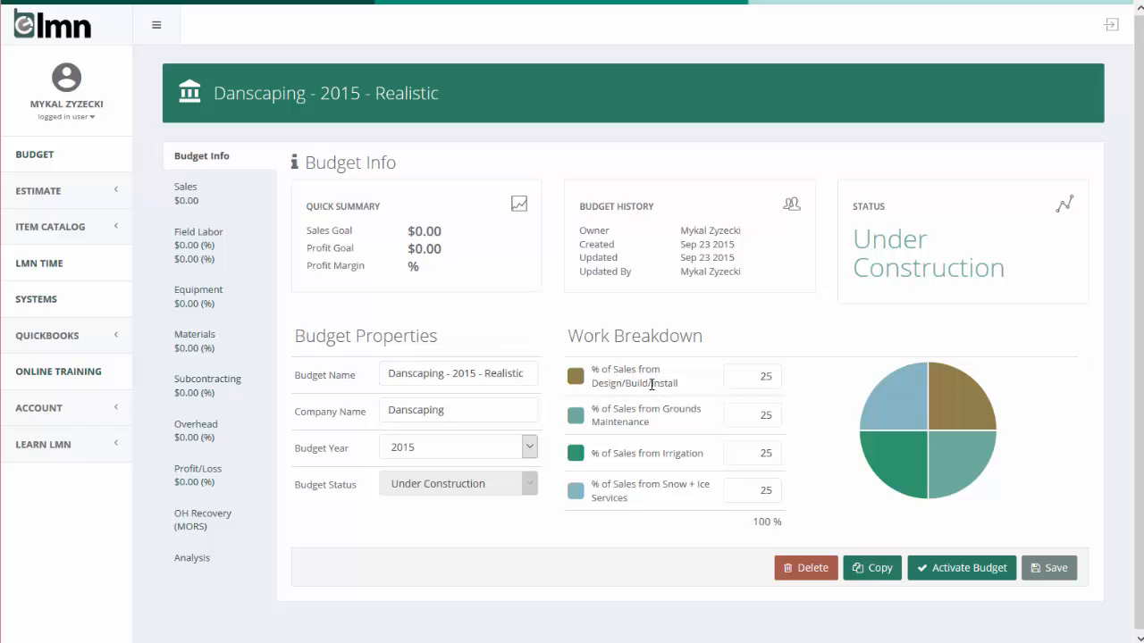
pyautogui.moveTo(640, 408)
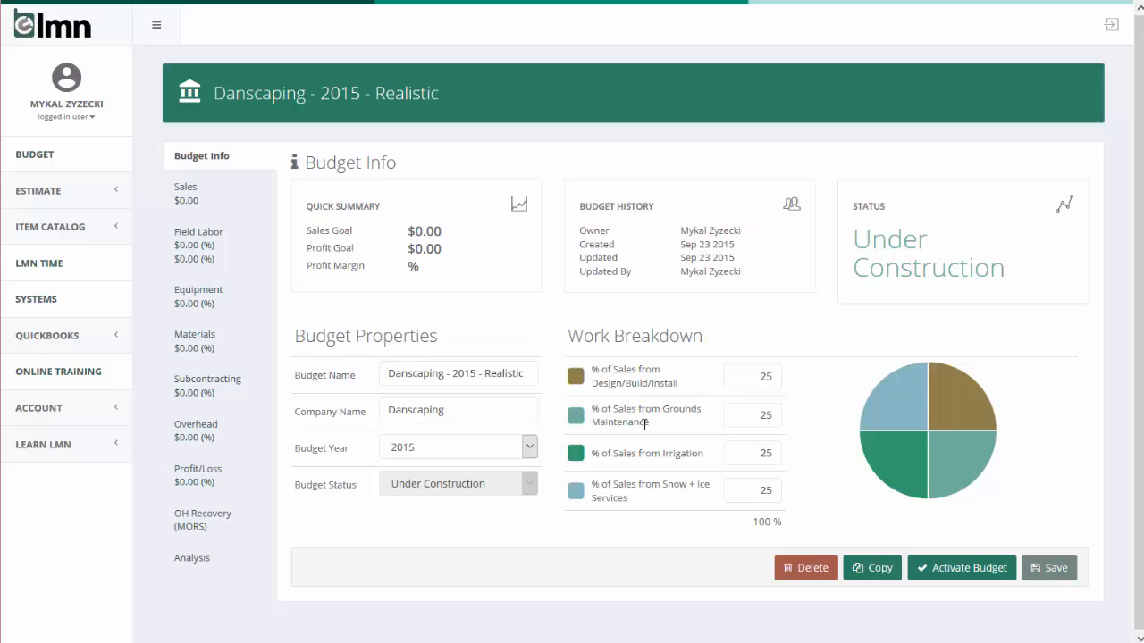
pyautogui.moveTo(657, 490)
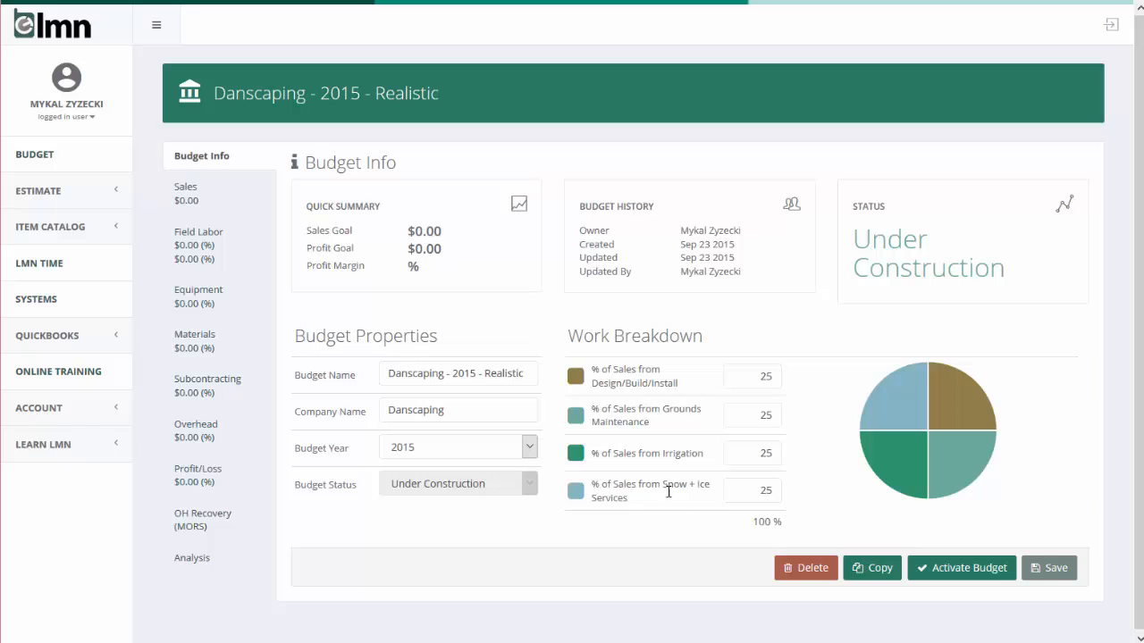
pyautogui.moveTo(665, 507)
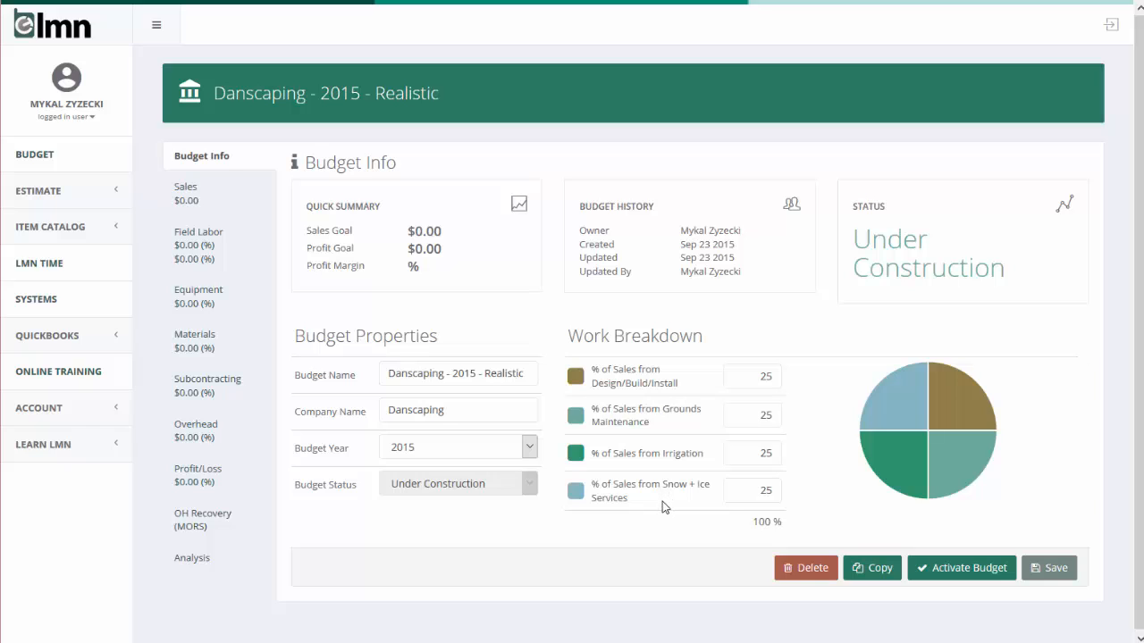
pyautogui.moveTo(705, 465)
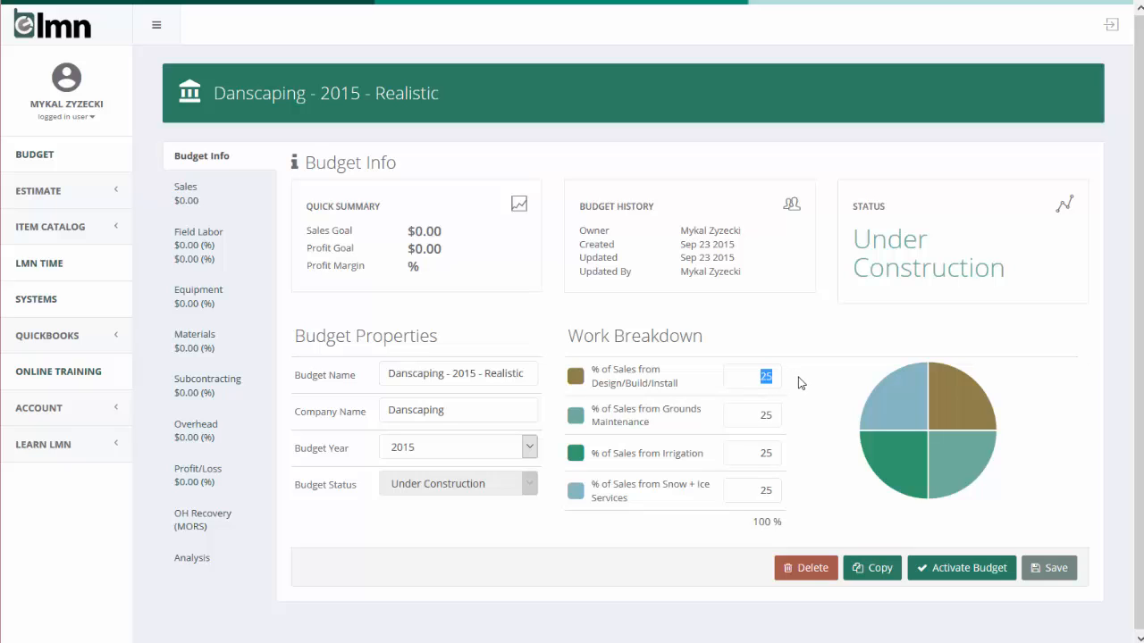
# Enter the Design/Build/Install share as 60 percent in the work breakdown
pyautogui.write('70')
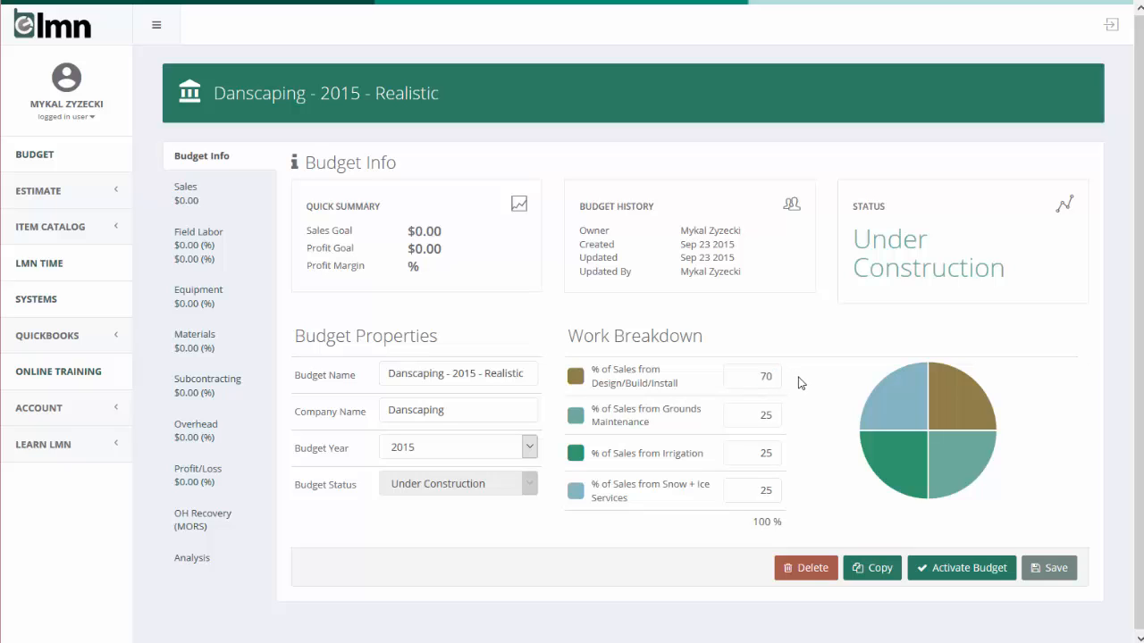
pyautogui.write('60')
pyautogui.write('10')
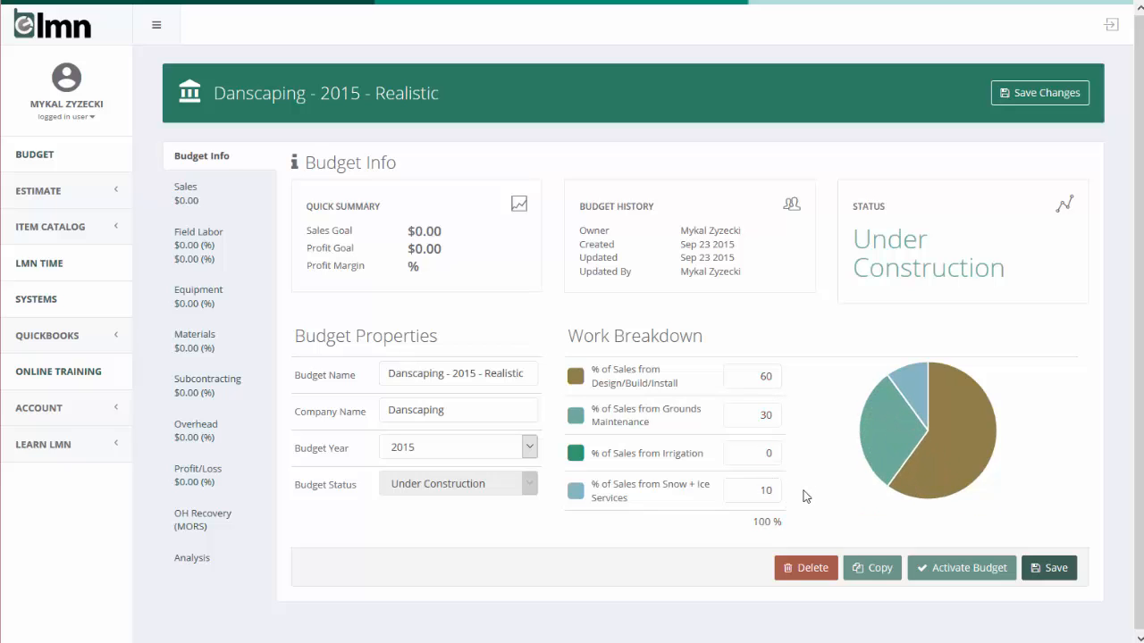
pyautogui.moveTo(772, 411)
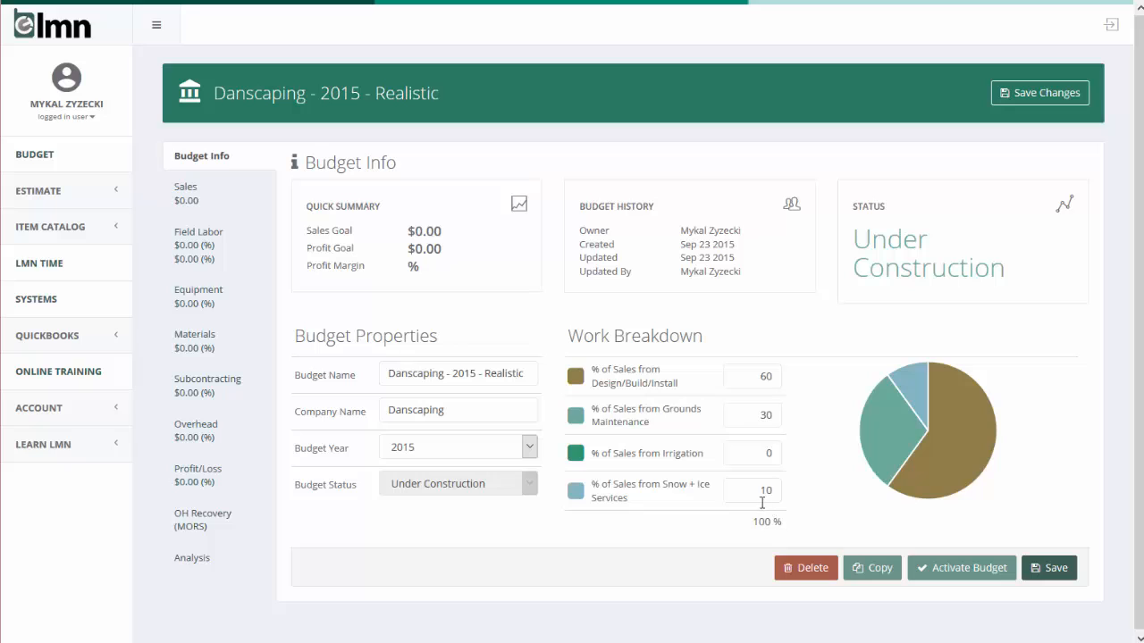
pyautogui.moveTo(789, 507)
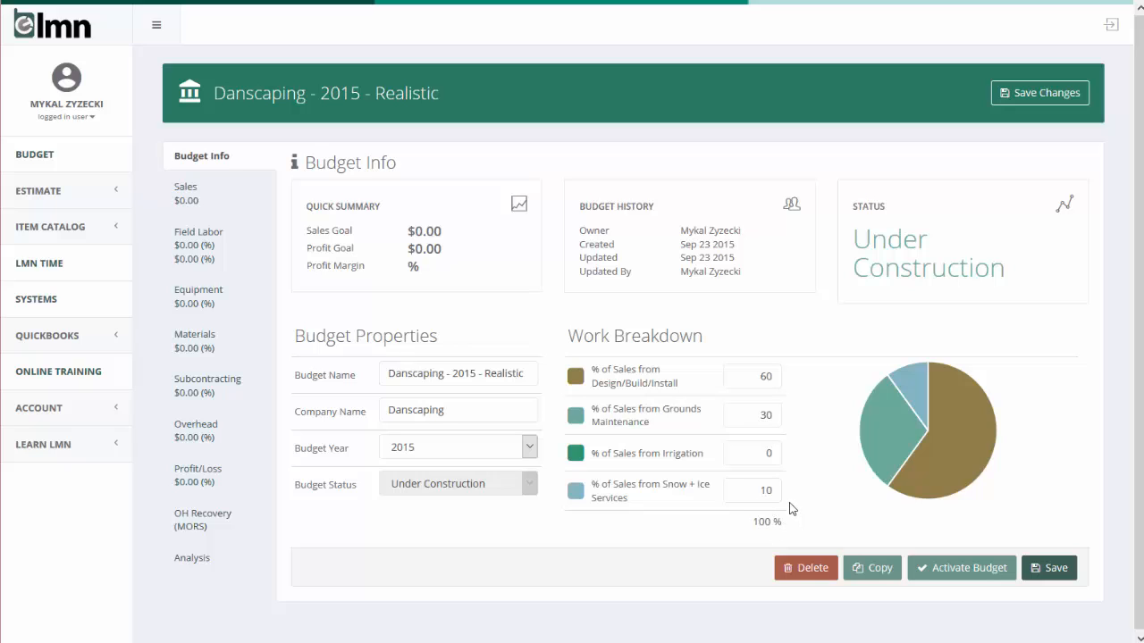